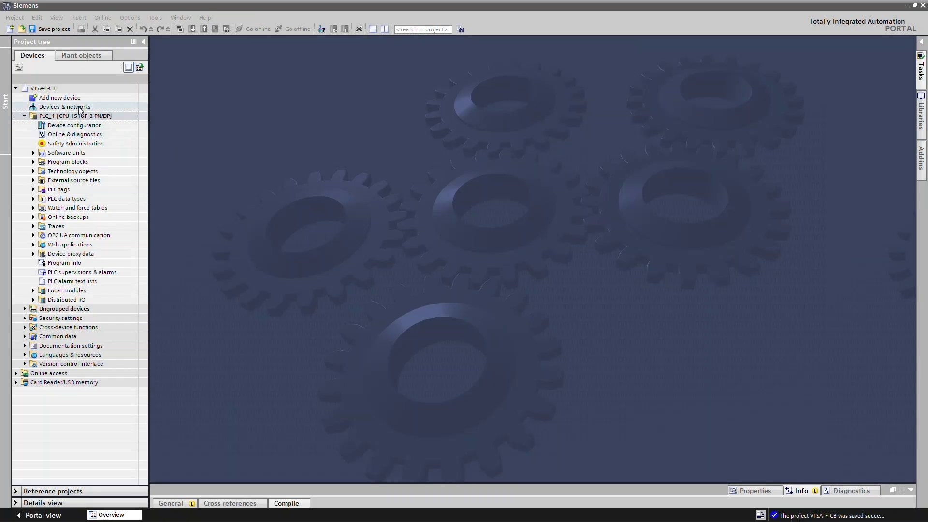
# - Show the CPX remote I/O device's module overview from Devices & networks
pyautogui.doubleClick(65, 107)
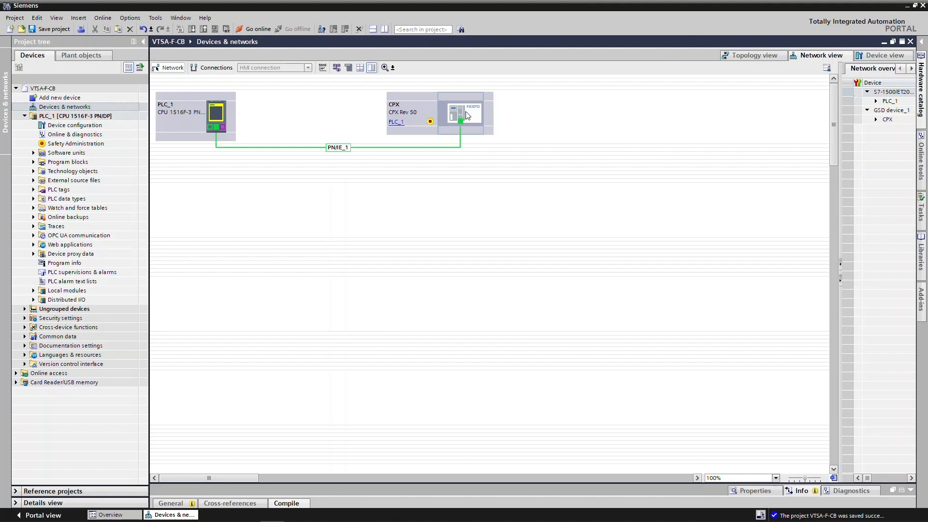
pyautogui.click(460, 114)
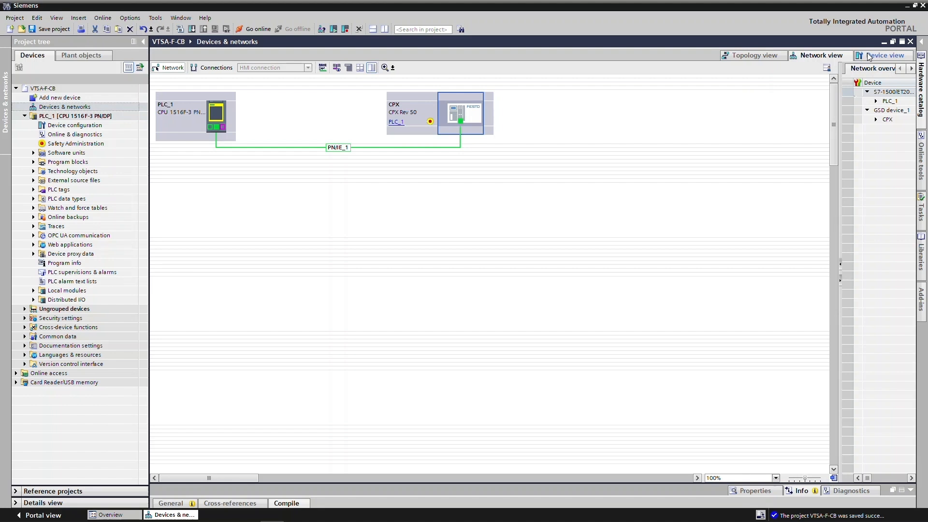
pyautogui.doubleClick(460, 112)
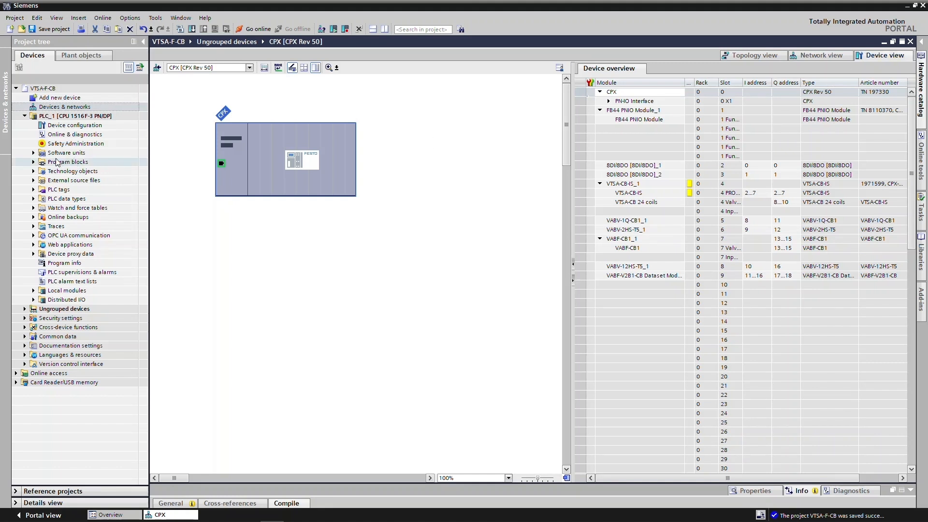
# - Bring up Main_Safety_RTG1 [FB1] from PLC_1's Program blocks in the ladder editor
pyautogui.click(33, 162)
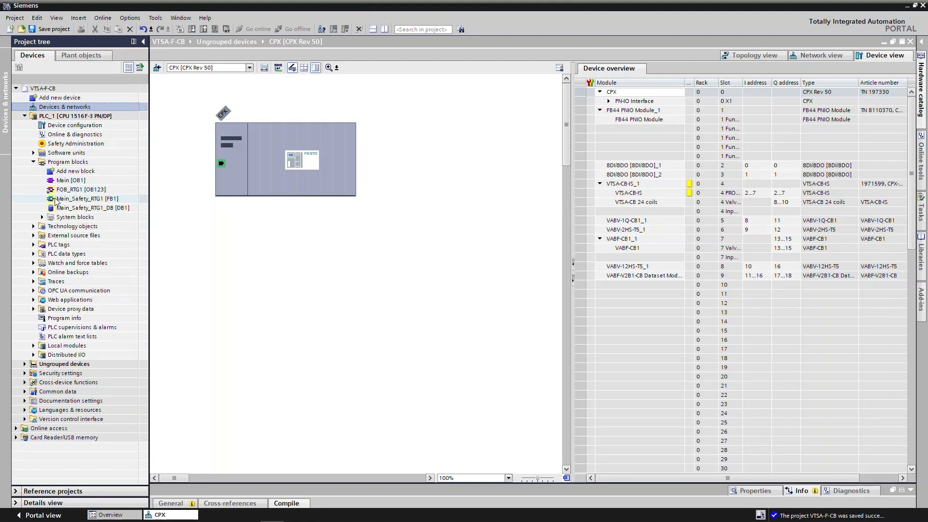
pyautogui.doubleClick(88, 198)
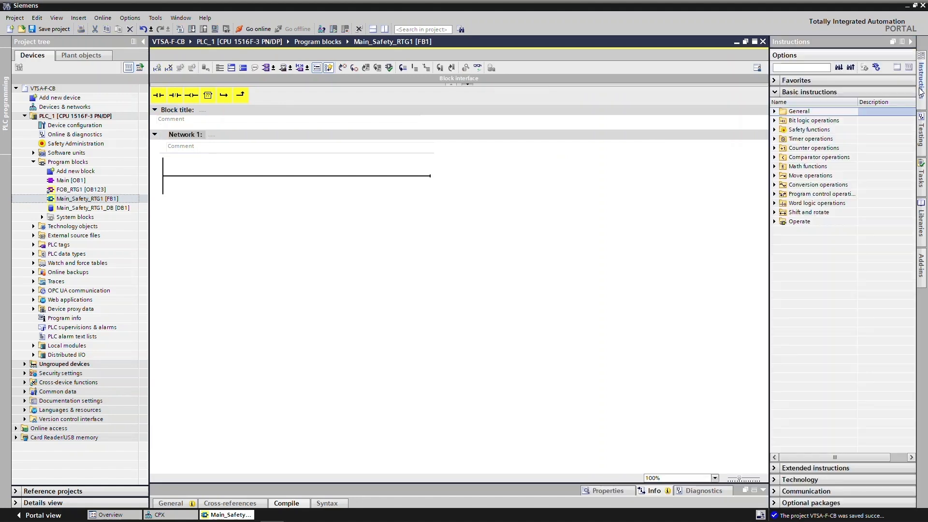
pyautogui.moveTo(835, 121)
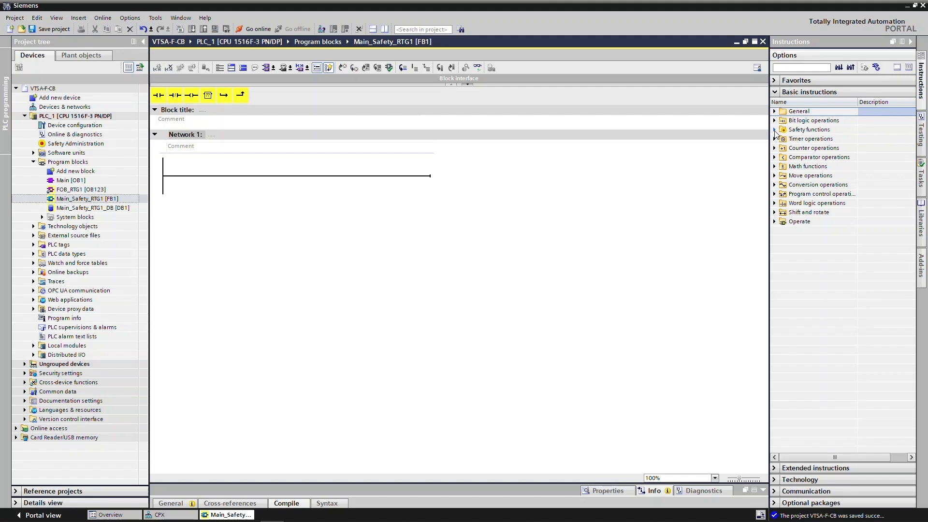
# - Place an ACK_GL call with instance ACK_GL_DB and %M0.0 on its ACK_GLOB input
pyautogui.click(774, 130)
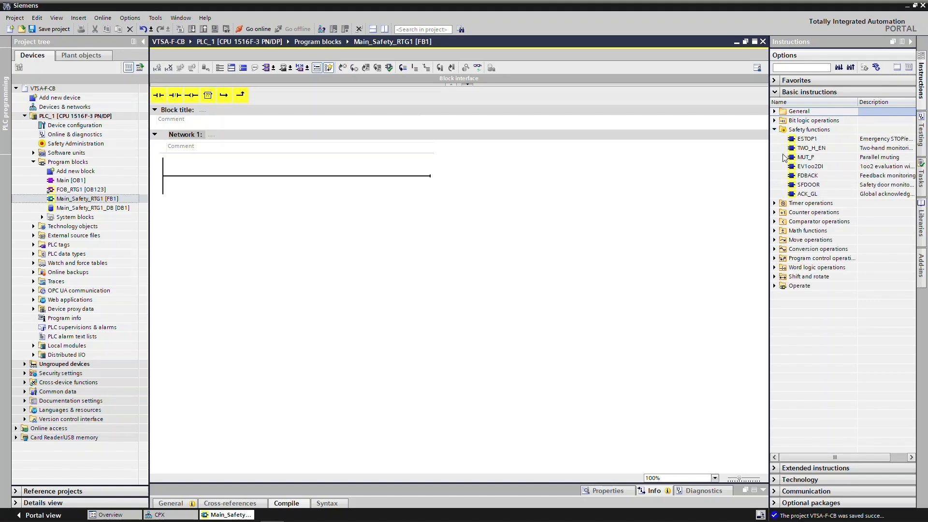
pyautogui.moveTo(805, 194)
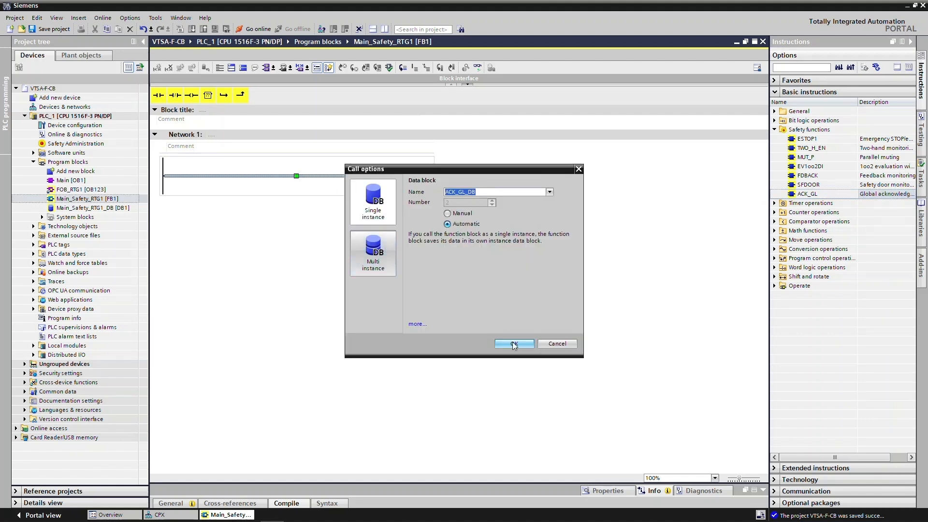
pyautogui.click(513, 344)
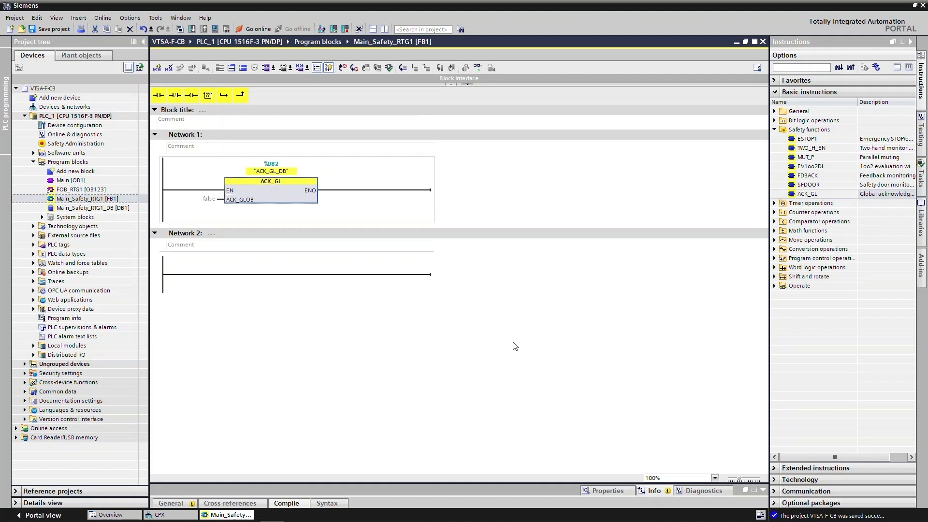
pyautogui.moveTo(203, 222)
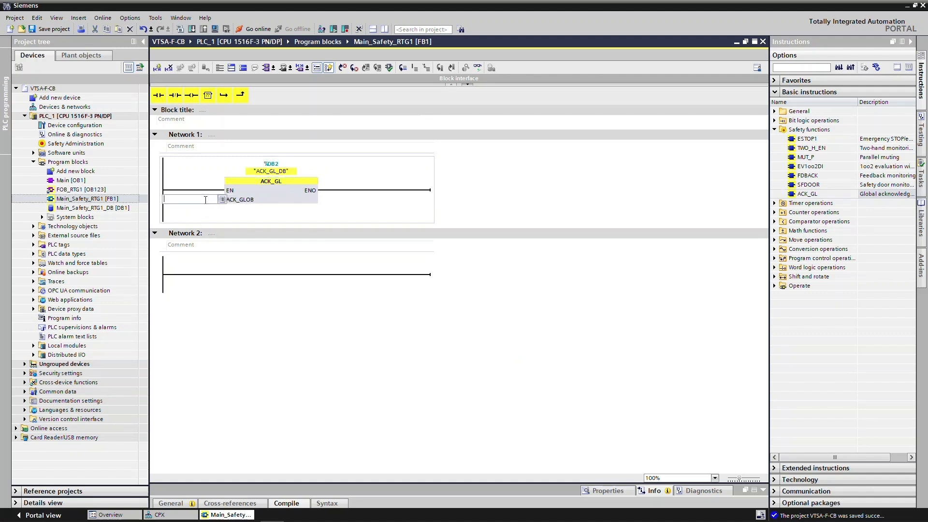
pyautogui.write('%M0.0')
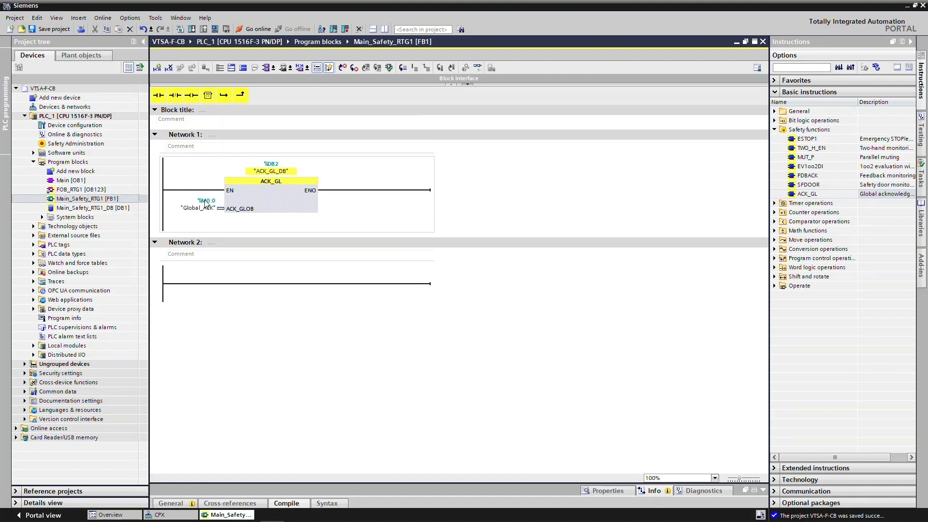
# - Title Network 2 'Safety Zone Enable' with a first rung M0.1 driving Q2.0
pyautogui.click(209, 241)
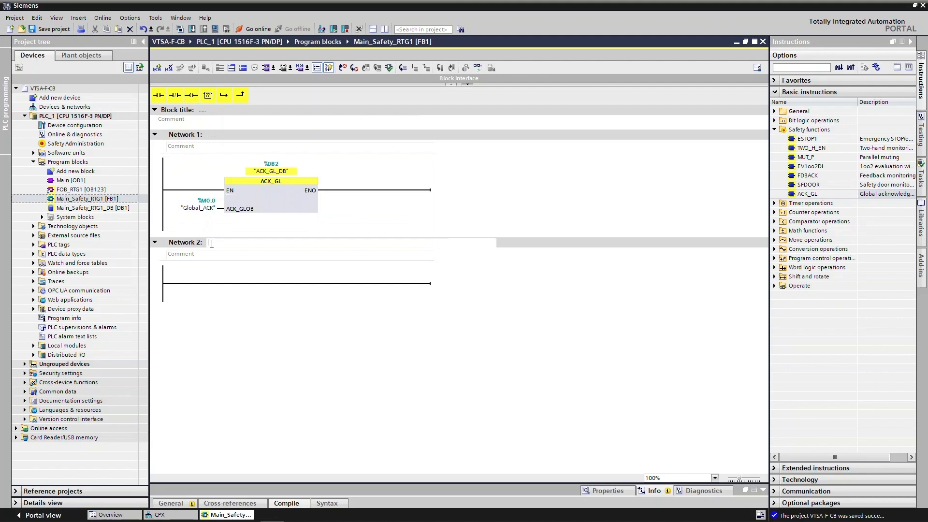
pyautogui.write('Safety Zone Enable')
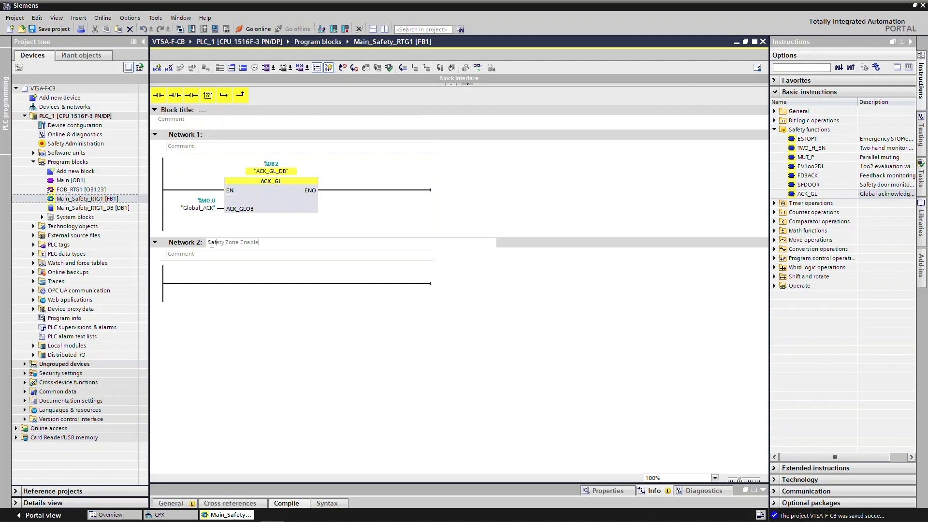
pyautogui.moveTo(209, 242)
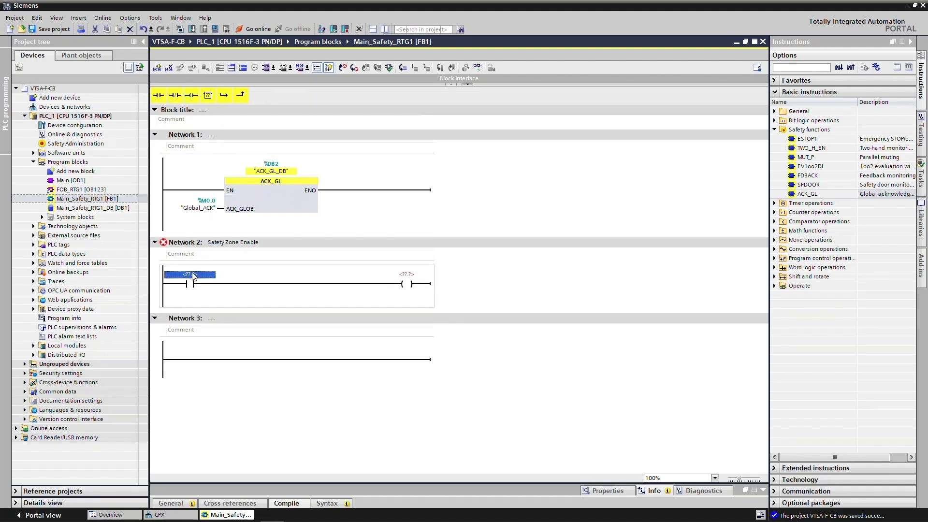
pyautogui.write('M0.1')
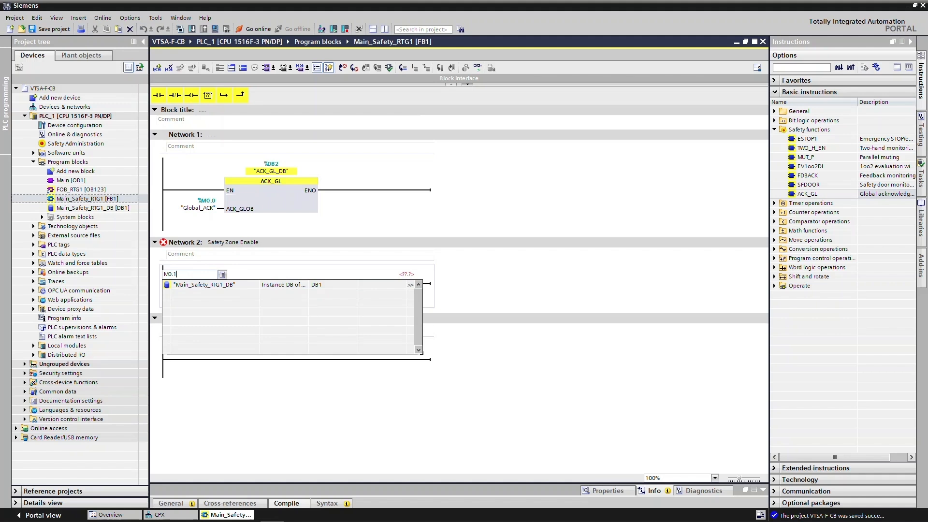
pyautogui.write('Q2.0')
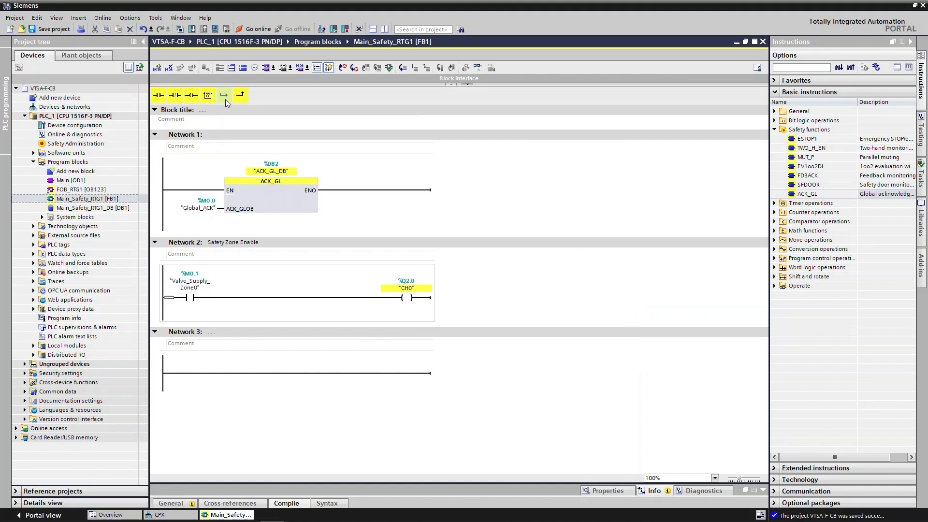
# - Add the further parallel rungs, the third contact driving coil "CH2"
pyautogui.click(224, 95)
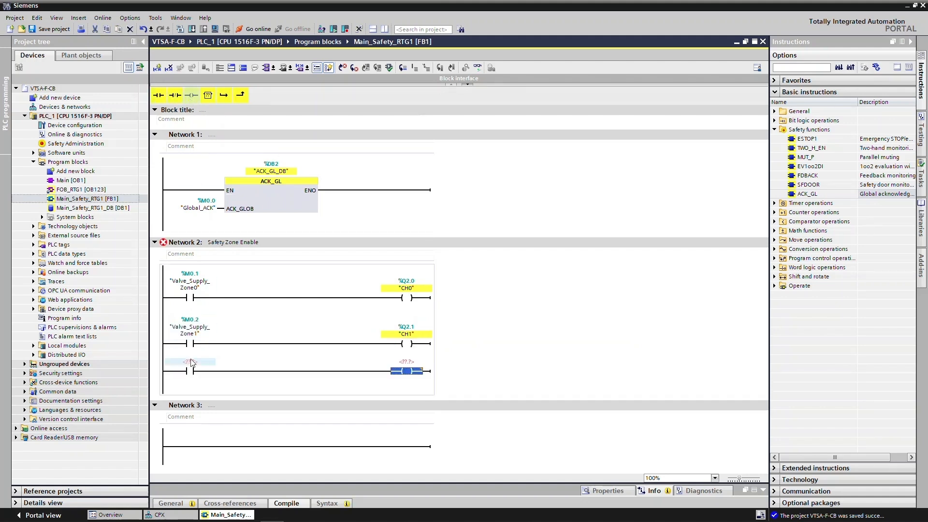
pyautogui.click(190, 362)
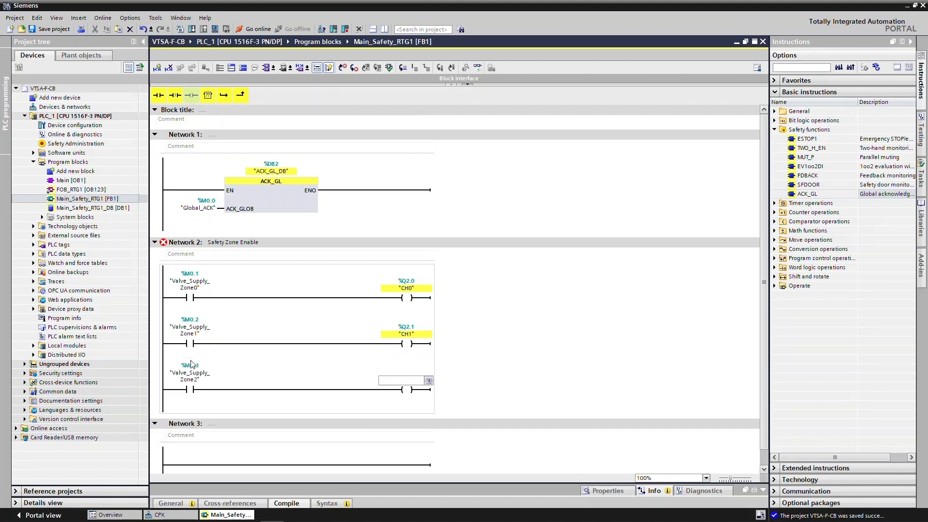
pyautogui.write('"CH2"')
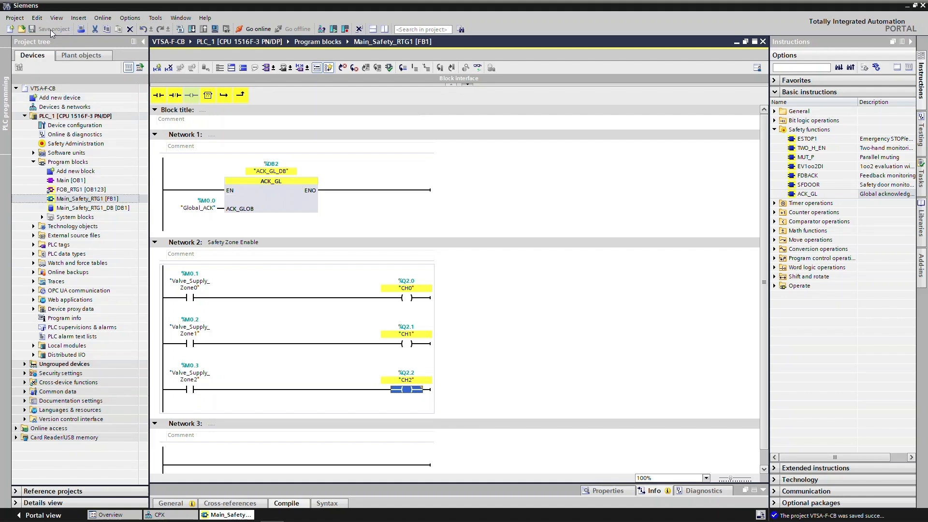
pyautogui.moveTo(57, 61)
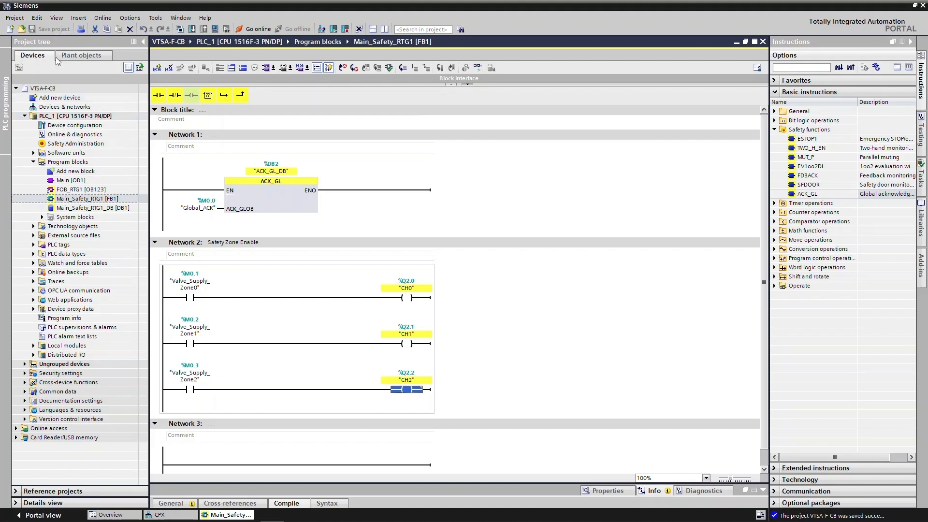
# - Download the safety program to PLC_1 and start the module
pyautogui.click(77, 115)
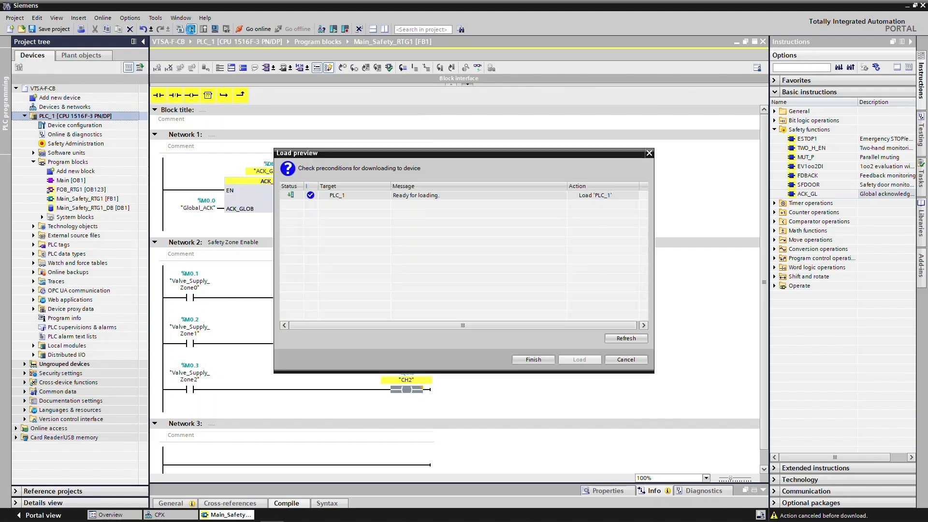
pyautogui.click(578, 359)
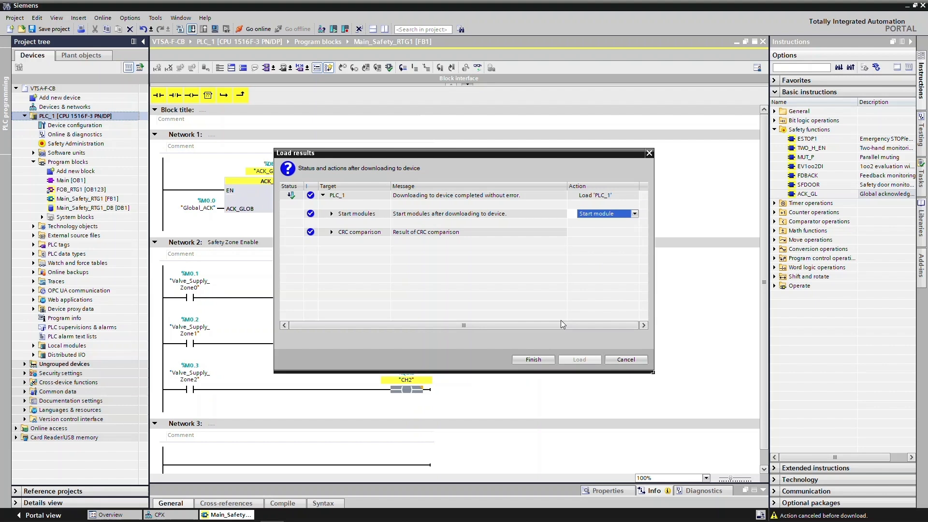
pyautogui.click(532, 360)
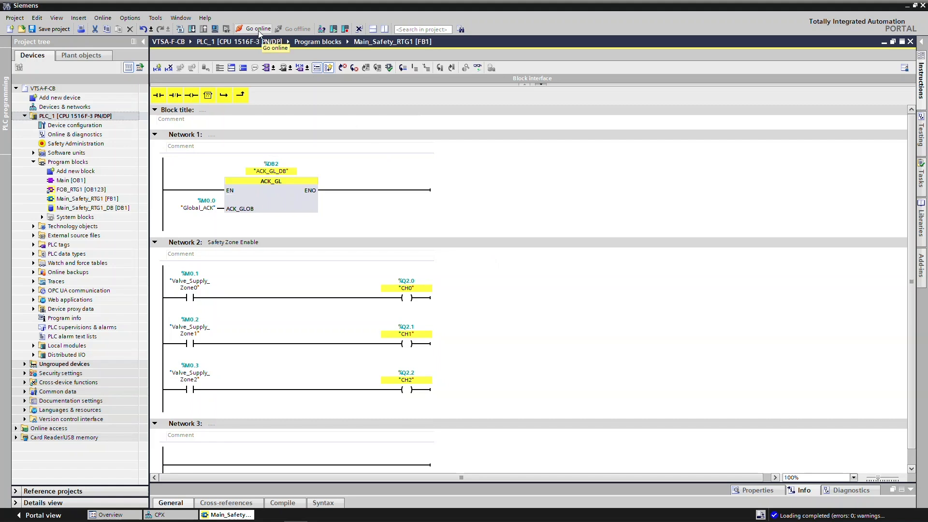
# - Go online with PLC_1 to monitor FB1
pyautogui.click(255, 28)
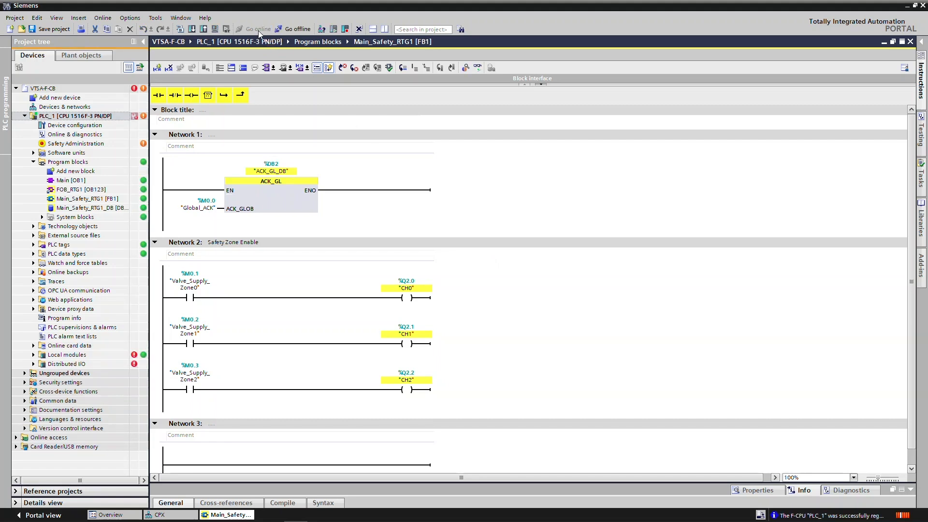
pyautogui.moveTo(260, 34)
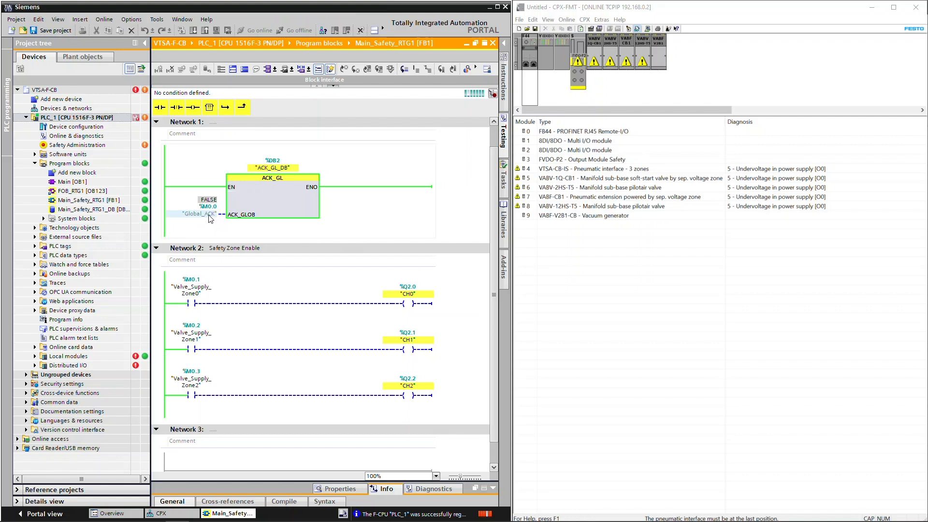
# - Force the Valve_Supply_Zone operands to 1 and watch the rungs energise
pyautogui.click(194, 213)
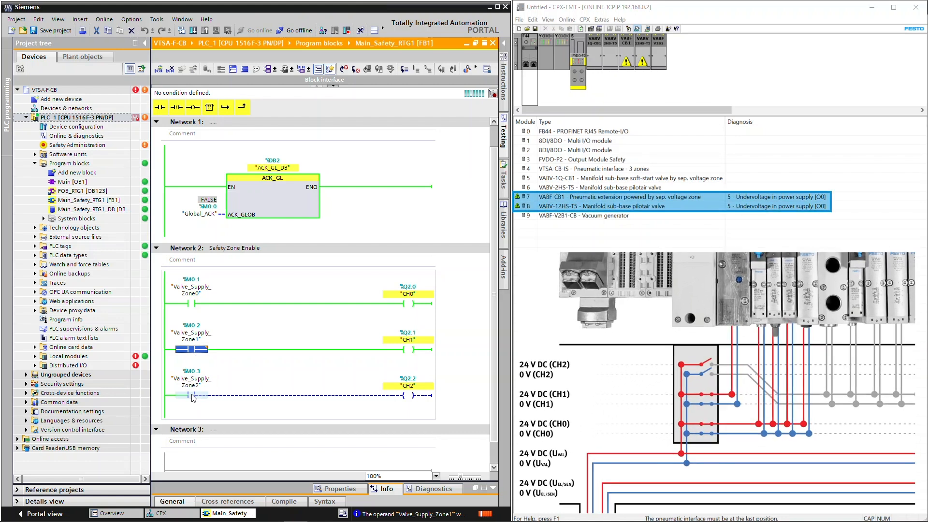
pyautogui.click(190, 394)
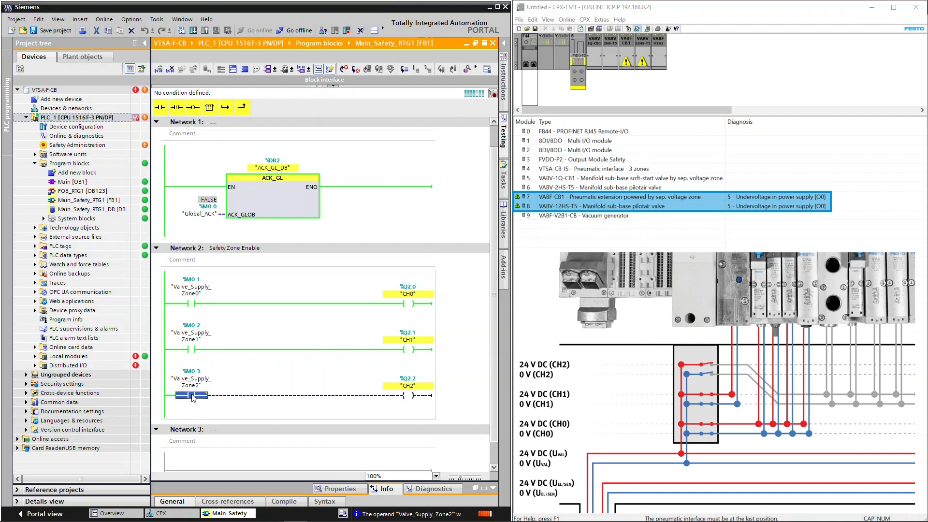